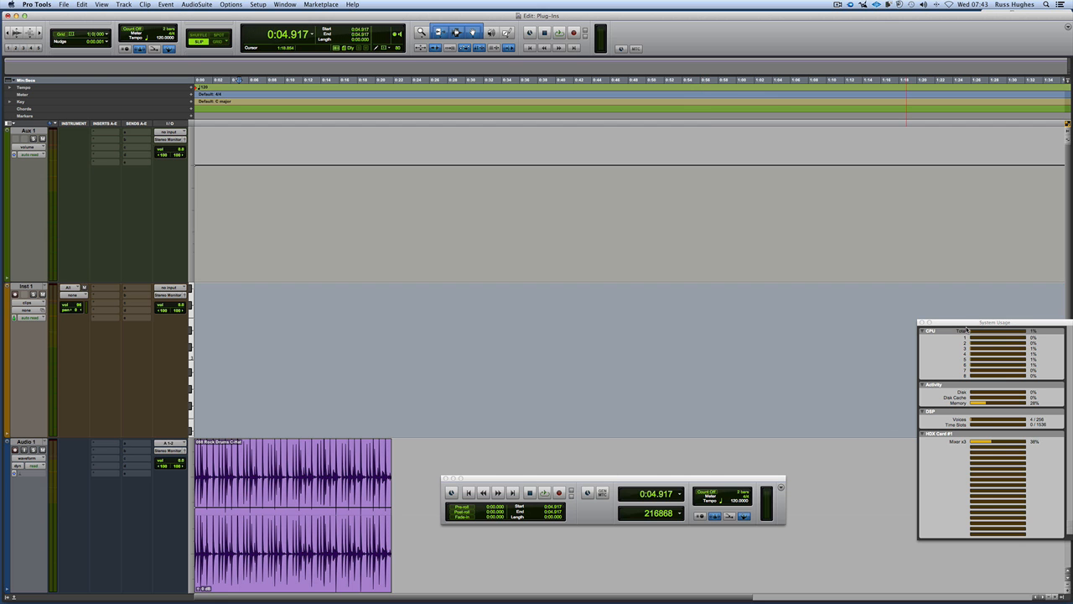
Move the System Usage window left, away from the drum clip area
drag(996, 322, 921, 348)
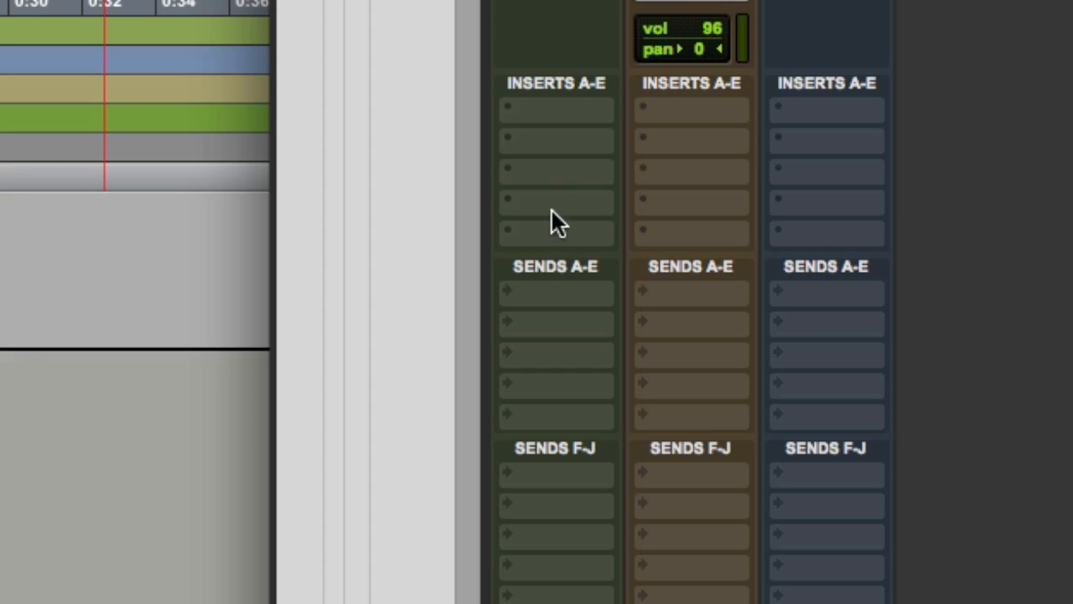
mouse_move(555, 225)
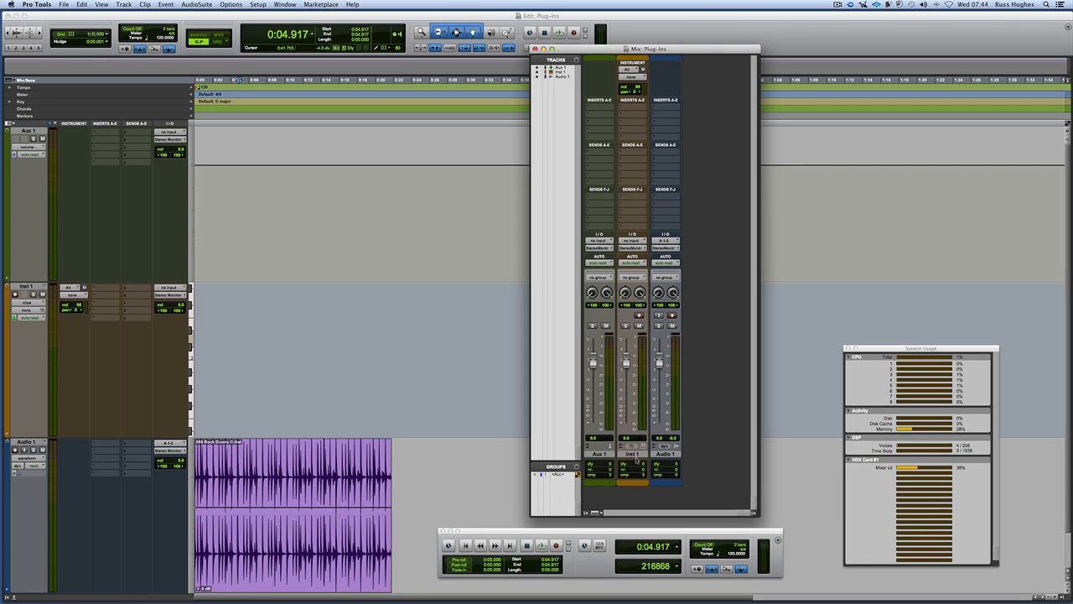
mouse_move(608, 457)
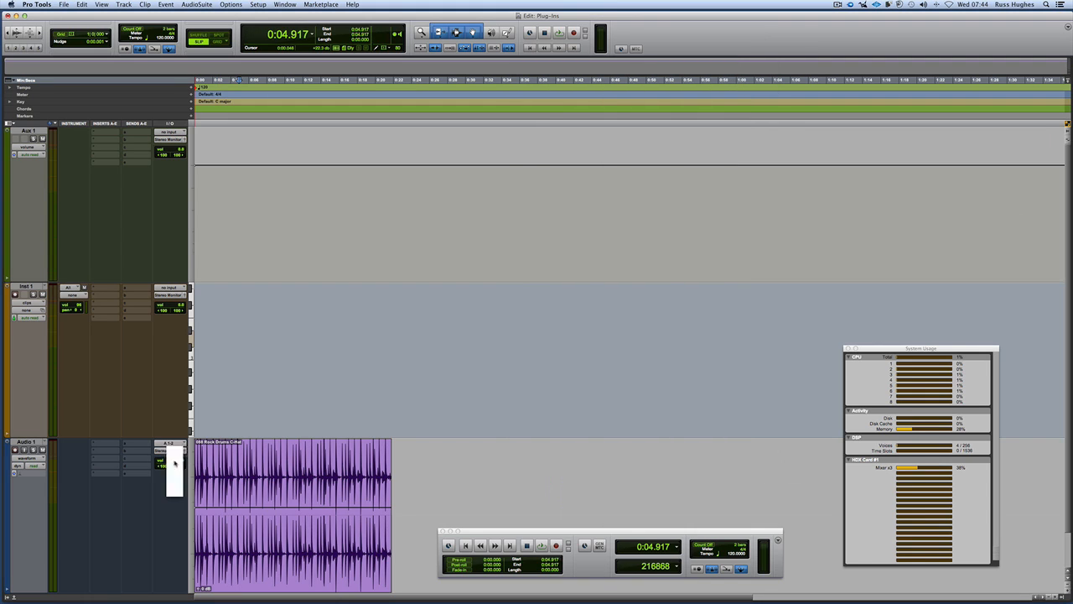
Show the Mix window with the Inserts A-E slots visible
click(542, 545)
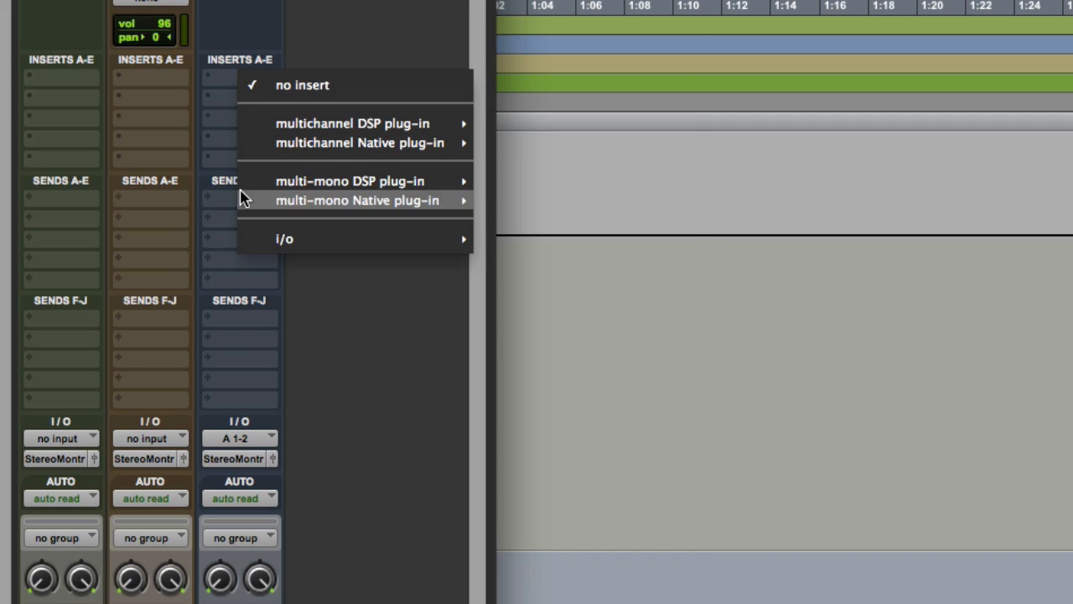
mouse_move(130, 99)
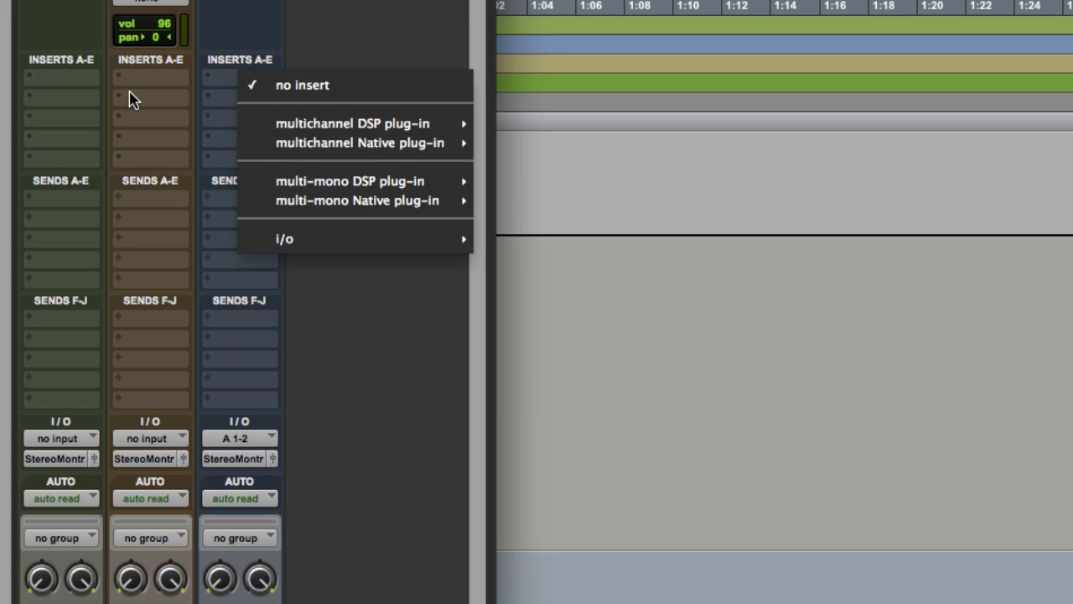
mouse_move(342, 117)
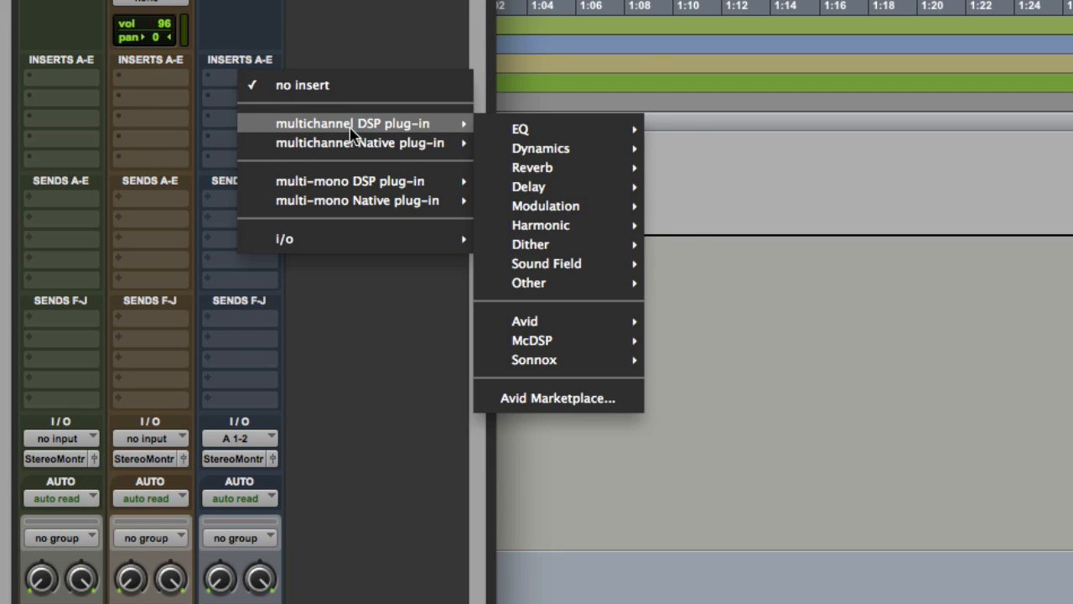
mouse_move(360, 143)
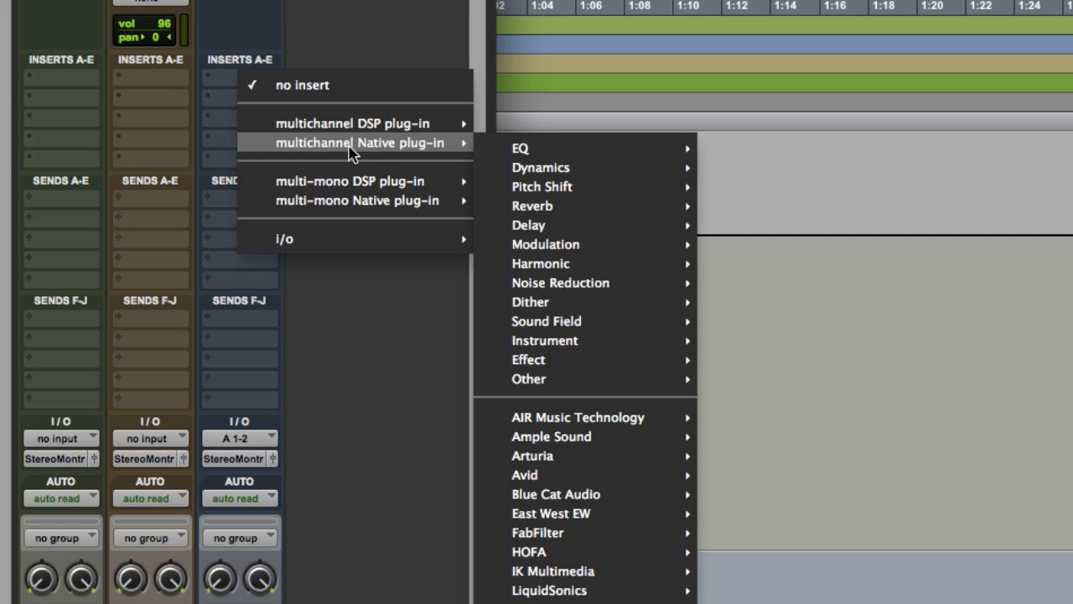
mouse_move(394, 144)
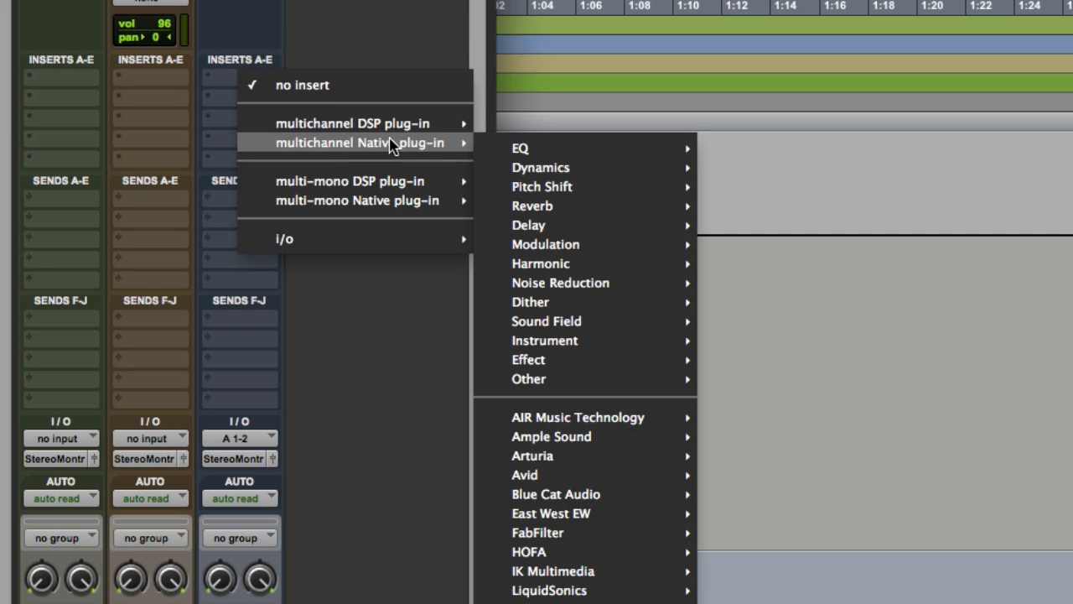
mouse_move(344, 143)
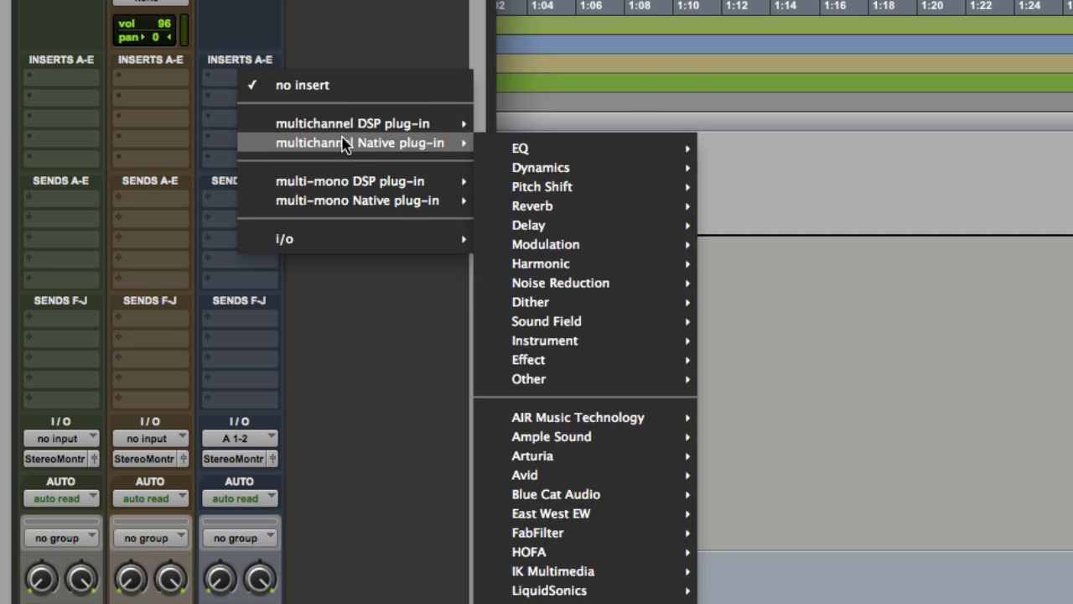
mouse_move(350, 123)
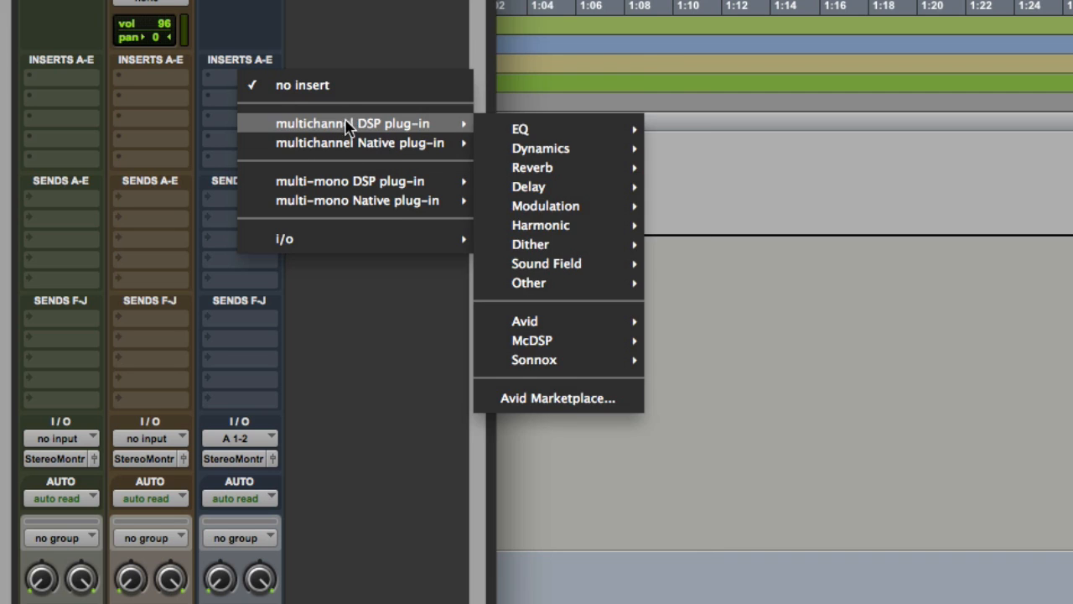
mouse_move(359, 142)
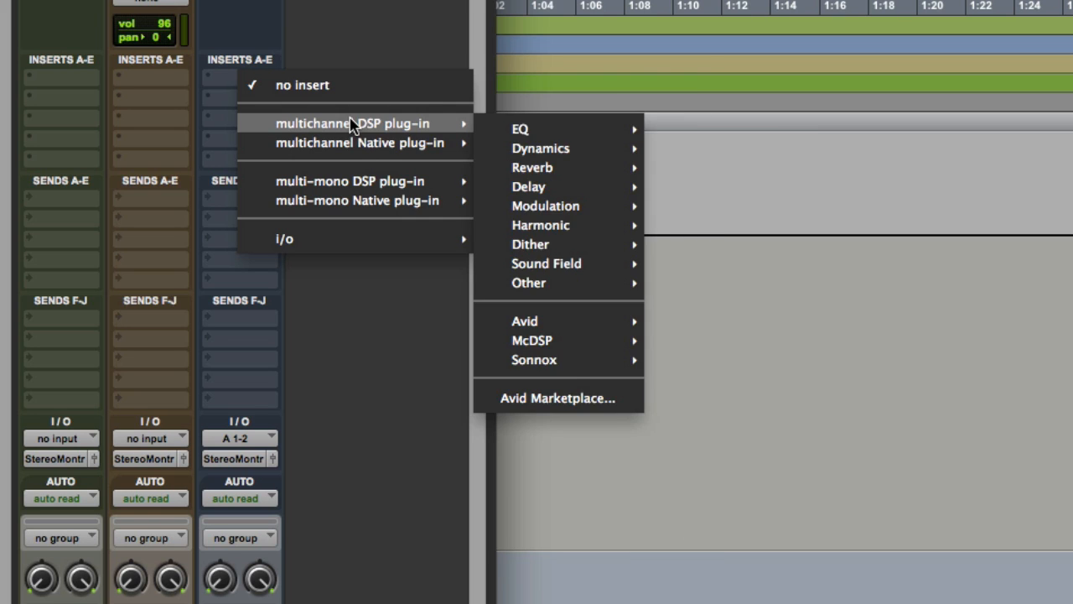
mouse_move(359, 142)
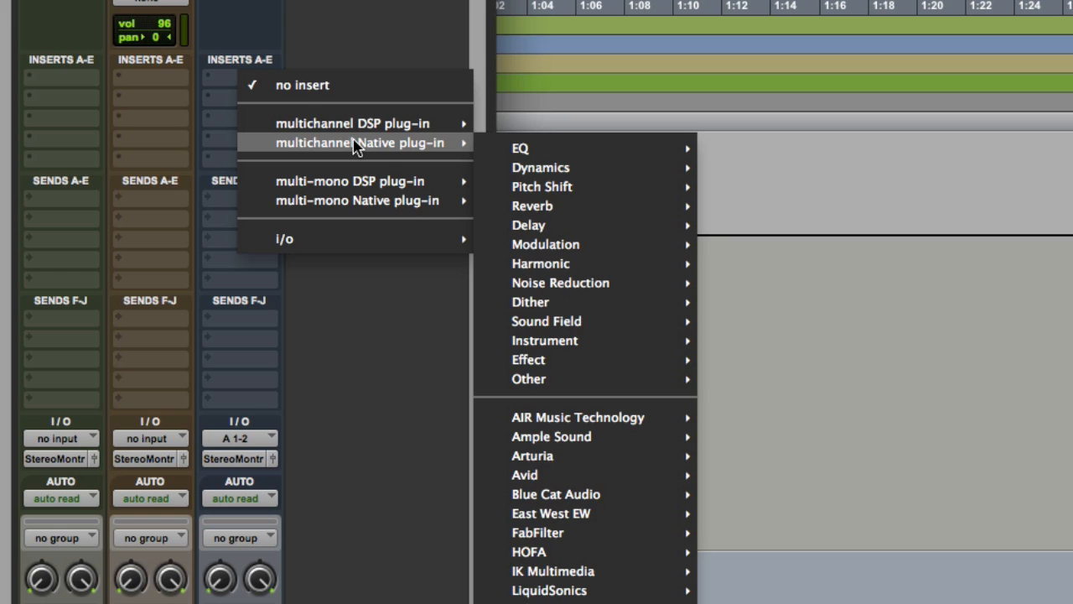
mouse_move(297, 150)
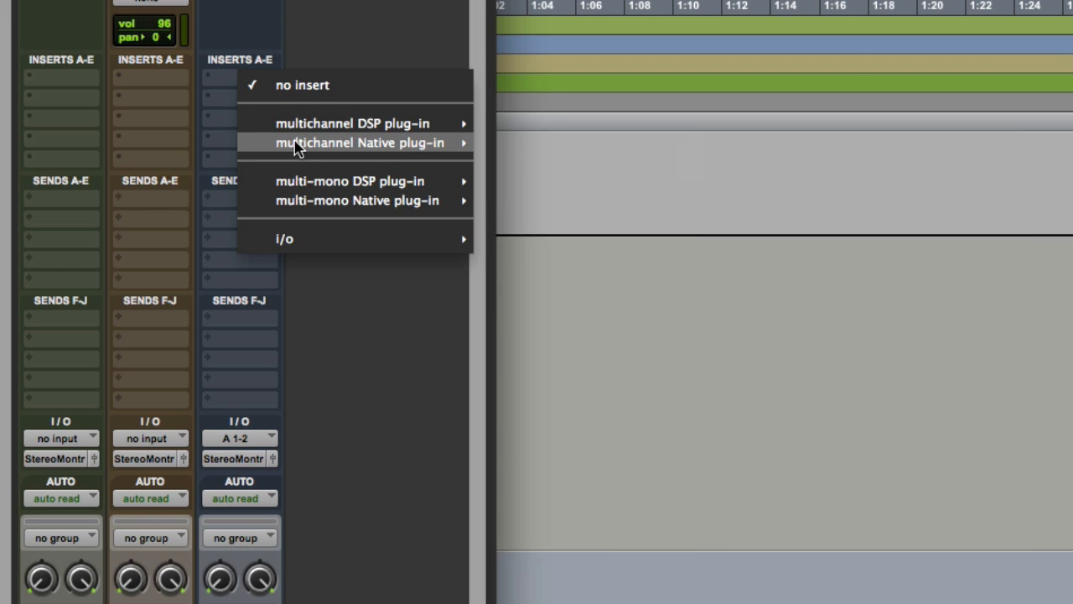
mouse_move(361, 142)
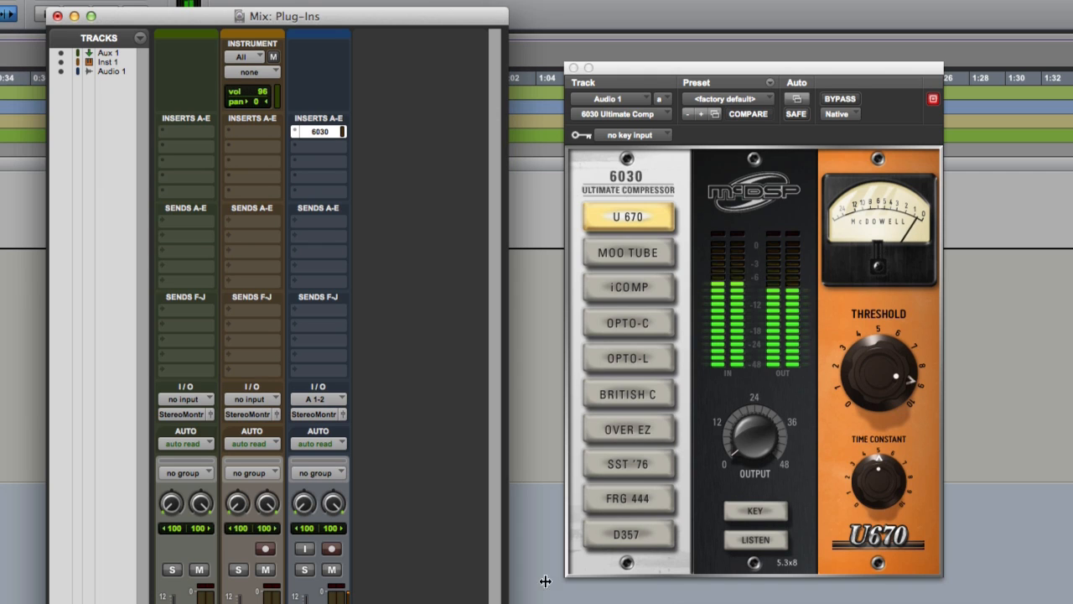
Load the 6030 Ultimate Compressor into insert A of Audio 1
click(628, 395)
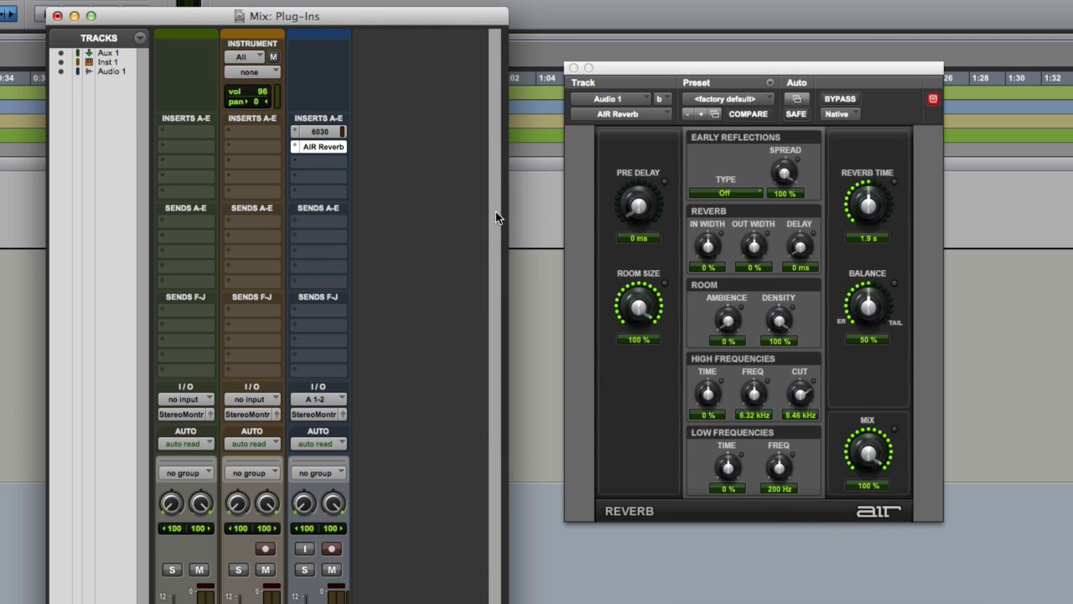
Lower the AIR Reverb Mix knob to 22%
drag(868, 453, 868, 470)
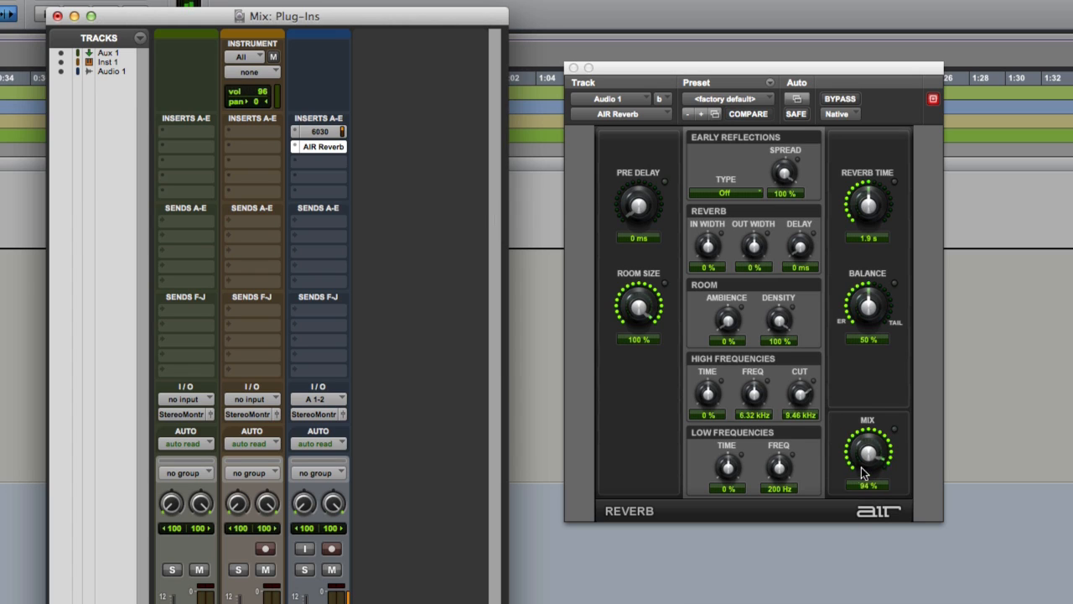
drag(868, 453, 864, 482)
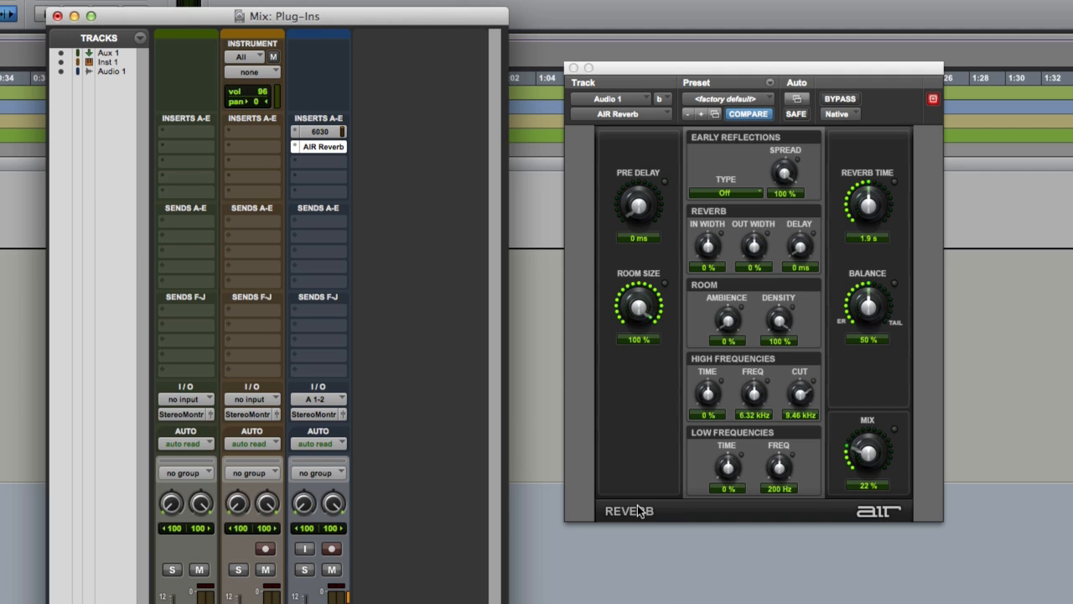
mouse_move(327, 147)
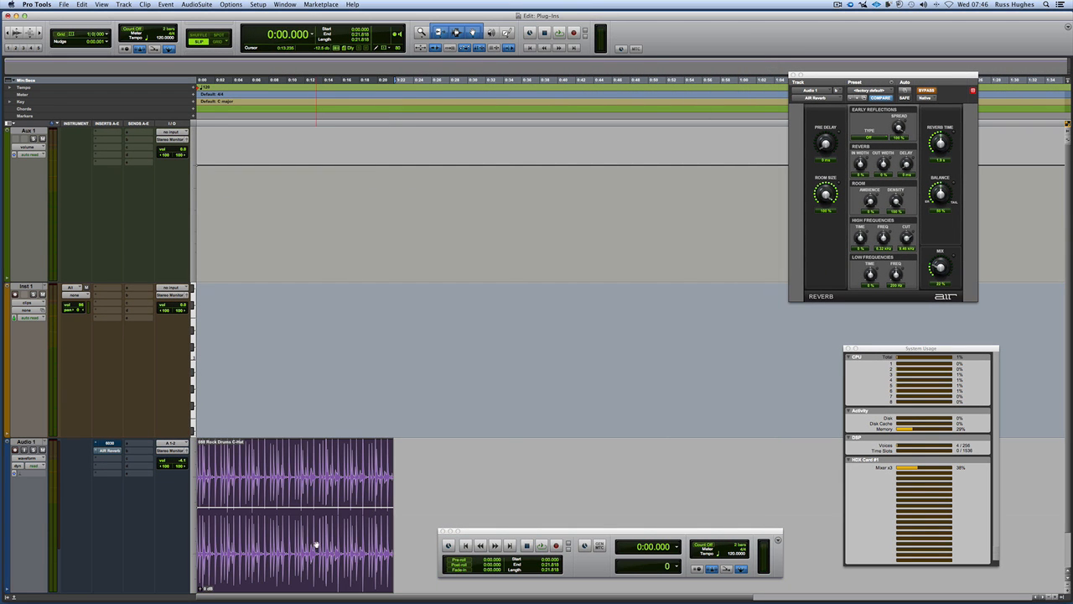
Select the drum loop clip and open AudioSuite D-Verb
click(196, 5)
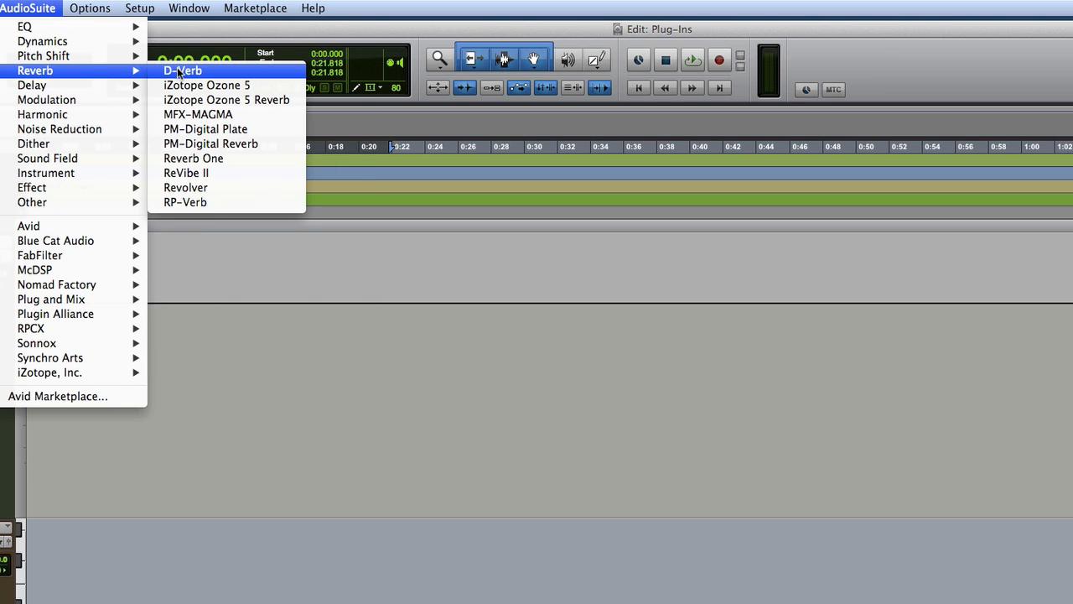
click(182, 71)
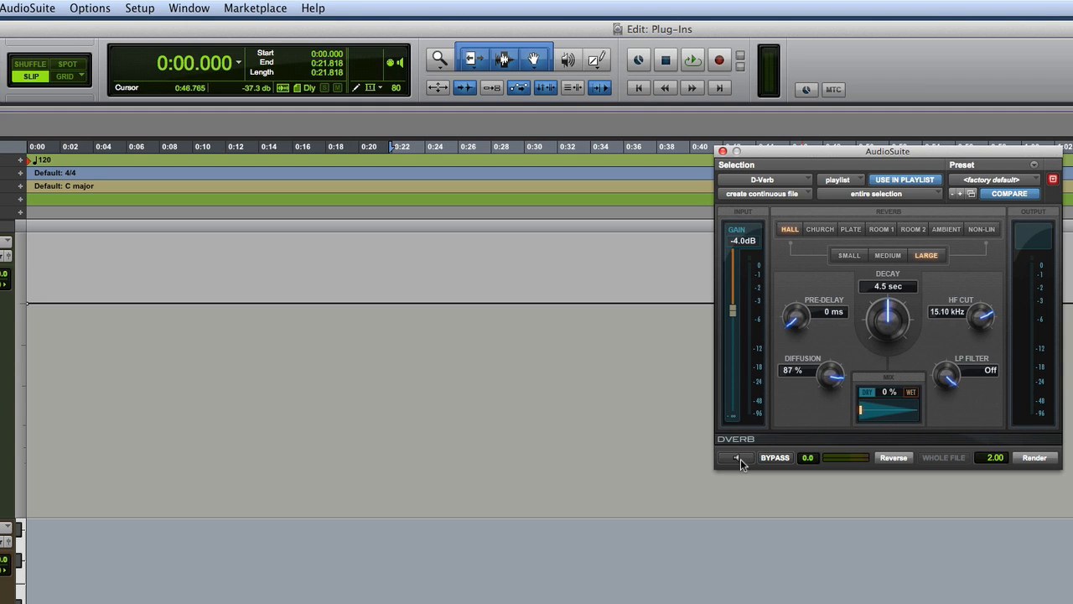
Switch D-Verb to Room 1 with a 19% mix and apply it to the clip
drag(860, 411, 872, 411)
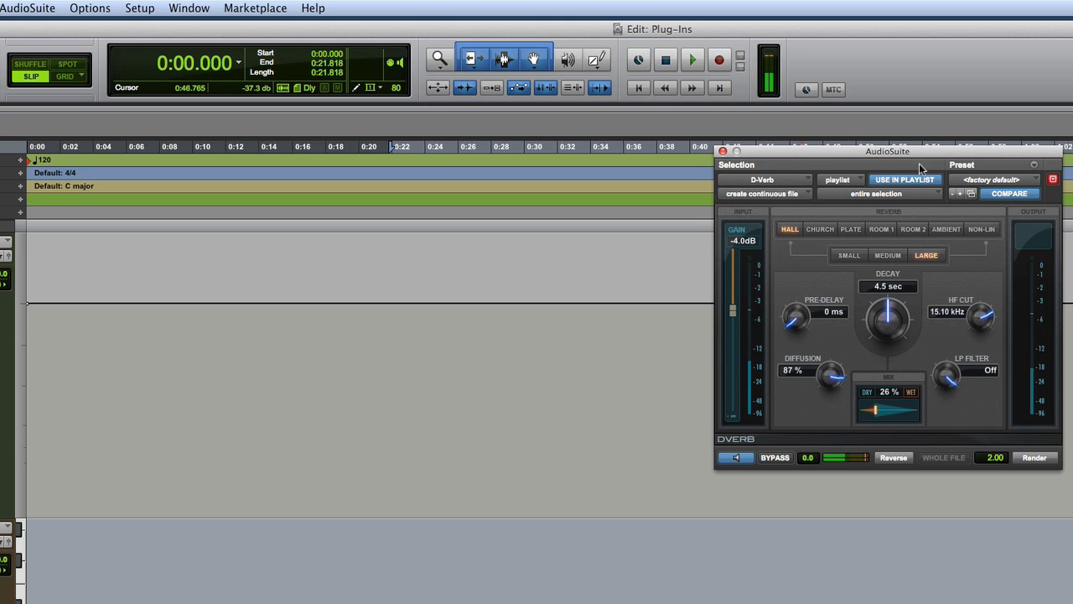
click(880, 228)
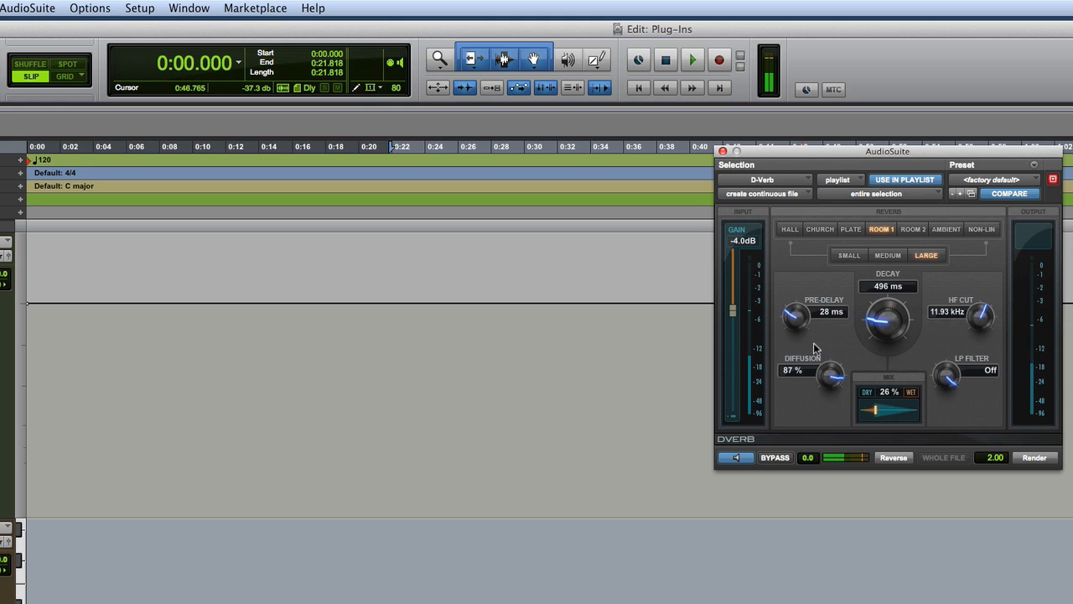
drag(880, 411, 868, 411)
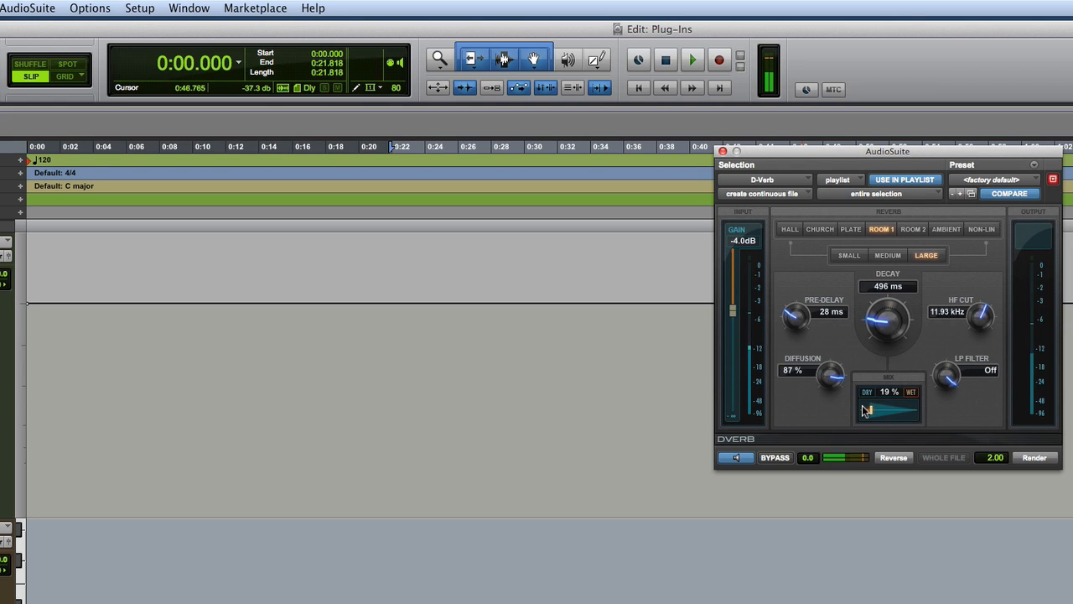
click(995, 457)
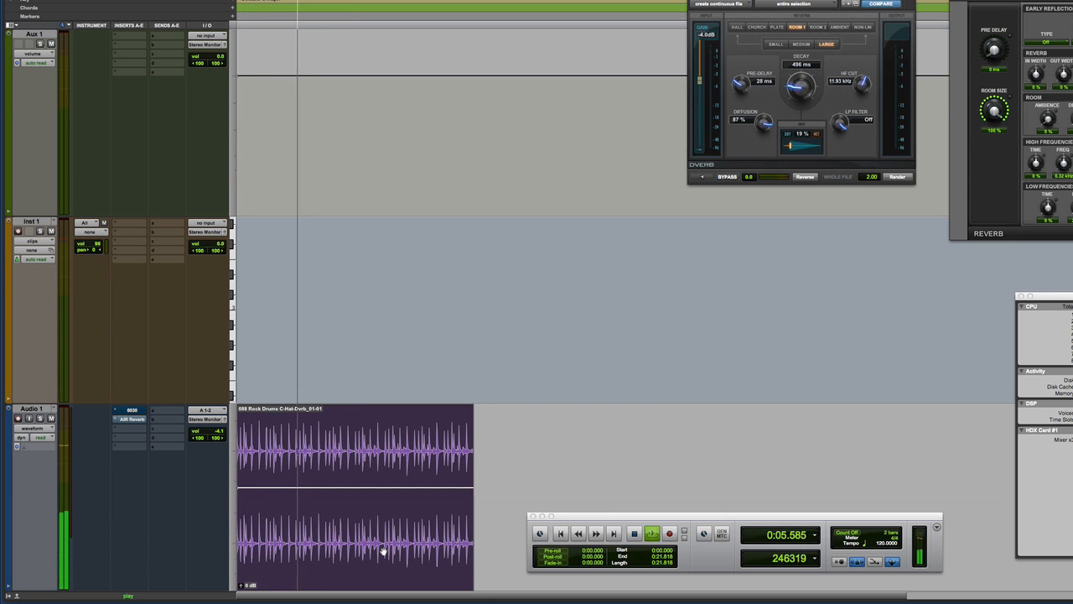
Play back the rendered drum loop, then stop playback
click(634, 533)
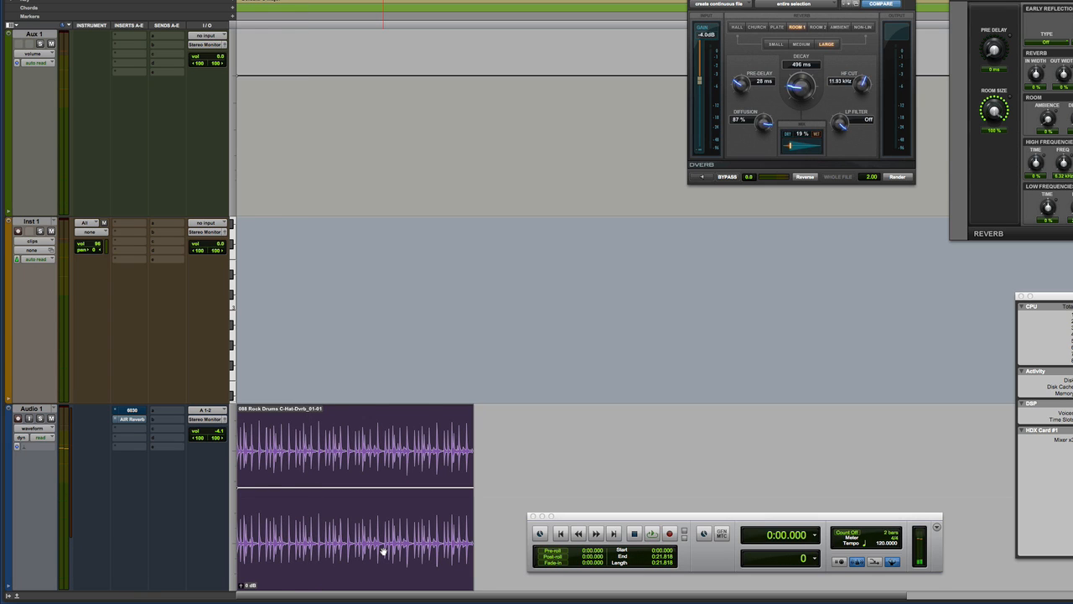
click(653, 533)
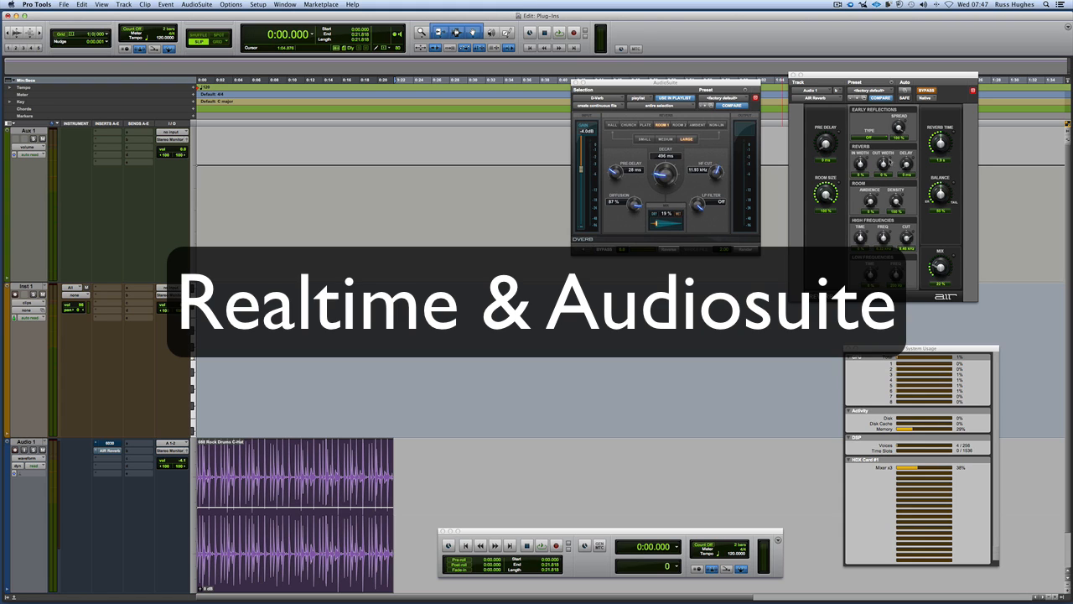
mouse_move(924, 92)
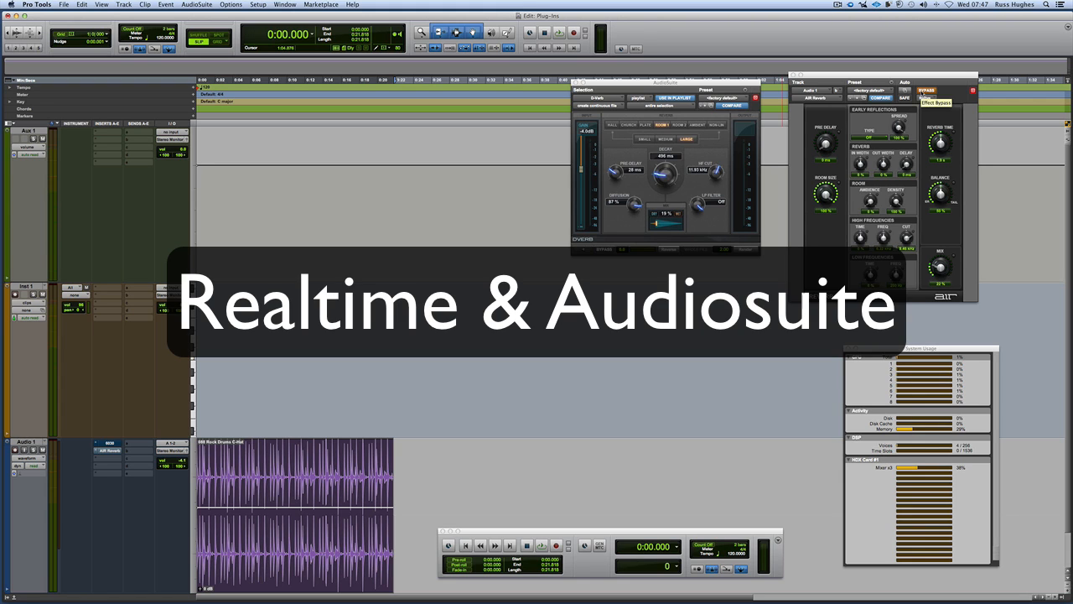